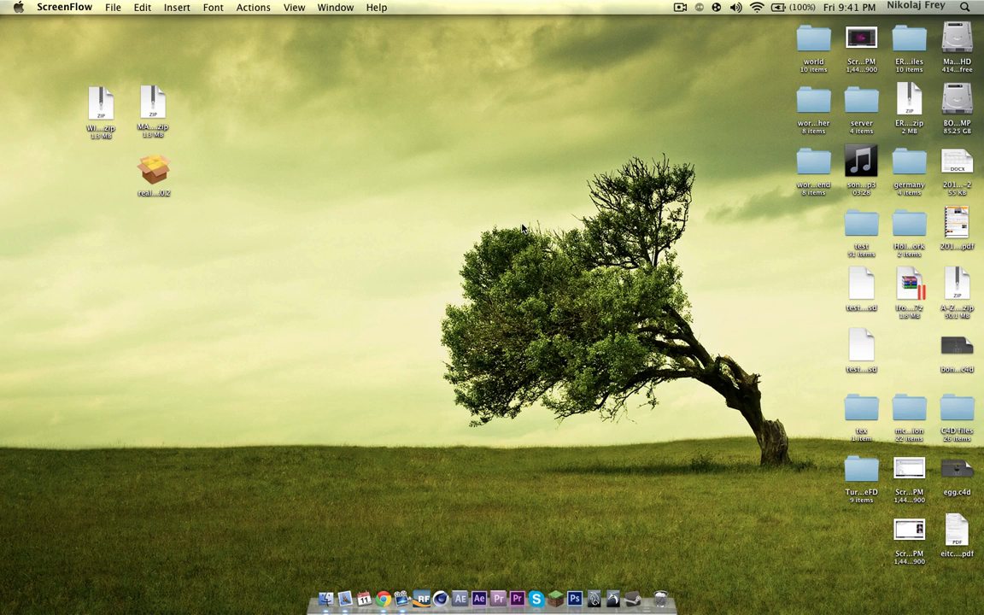
pyautogui.moveTo(504, 236)
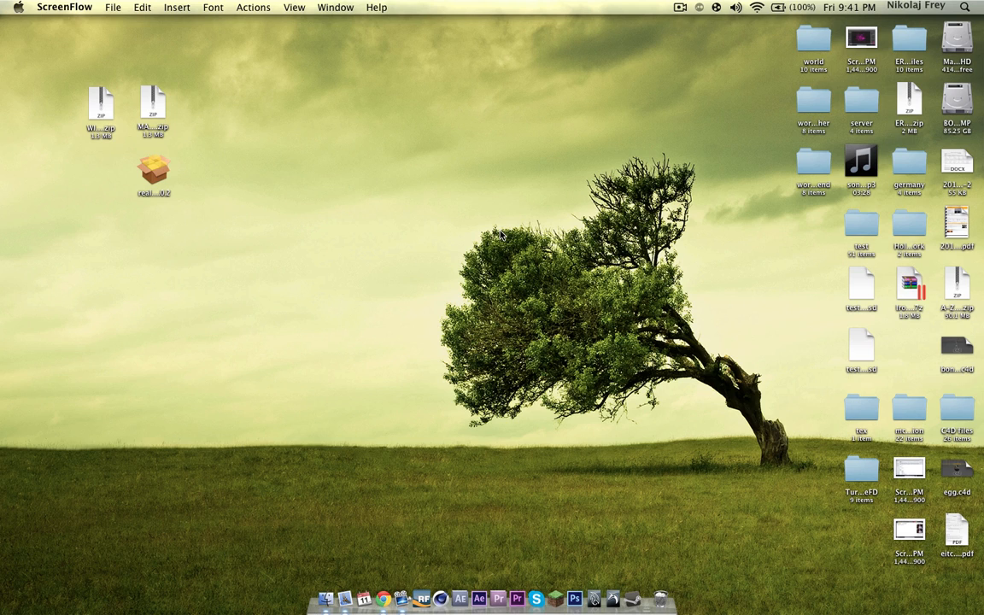
pyautogui.moveTo(359, 215)
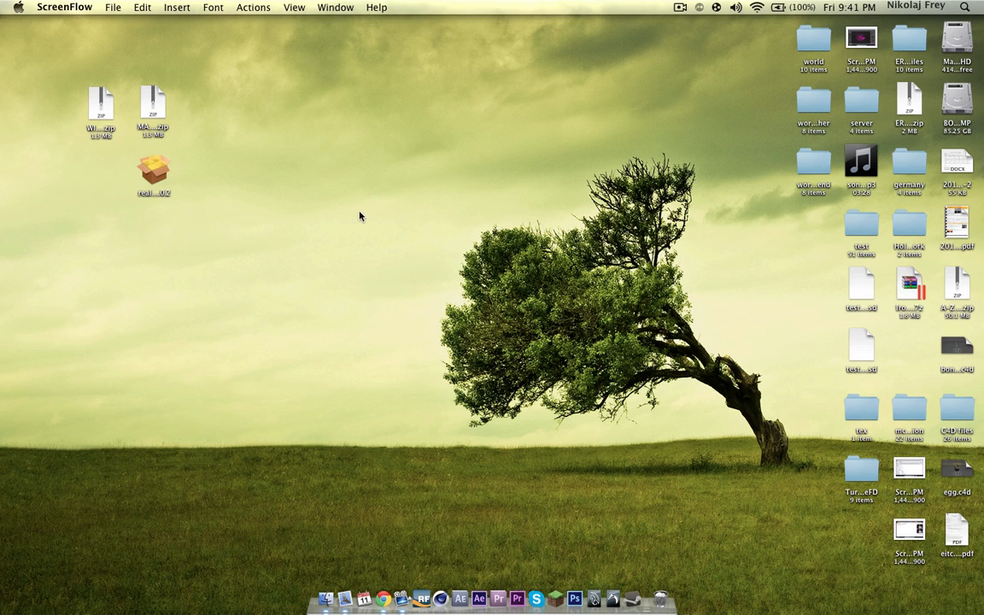
pyautogui.moveTo(347, 198)
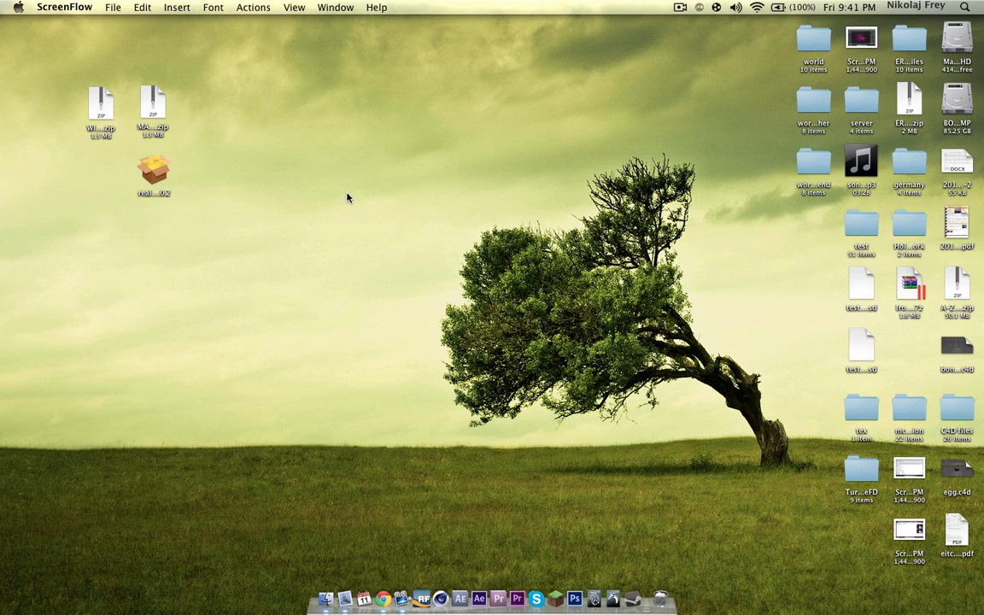
pyautogui.moveTo(304, 196)
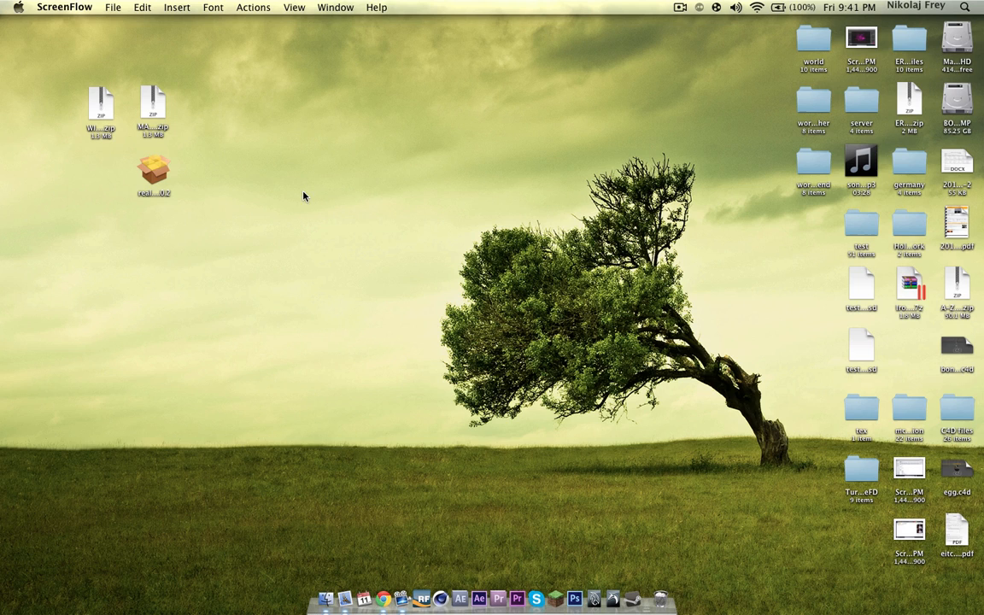
pyautogui.moveTo(294, 188)
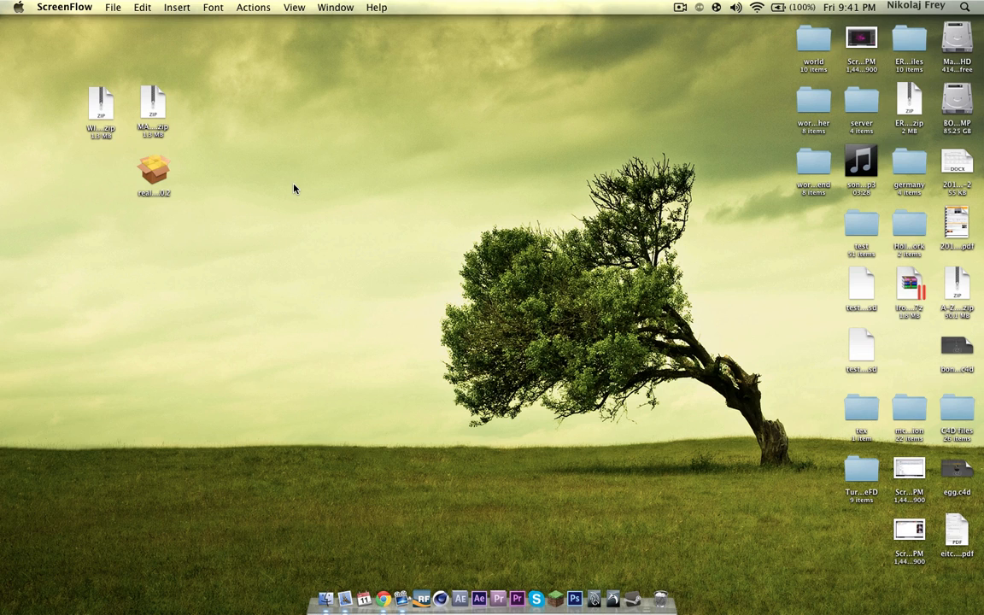
pyautogui.moveTo(152, 209)
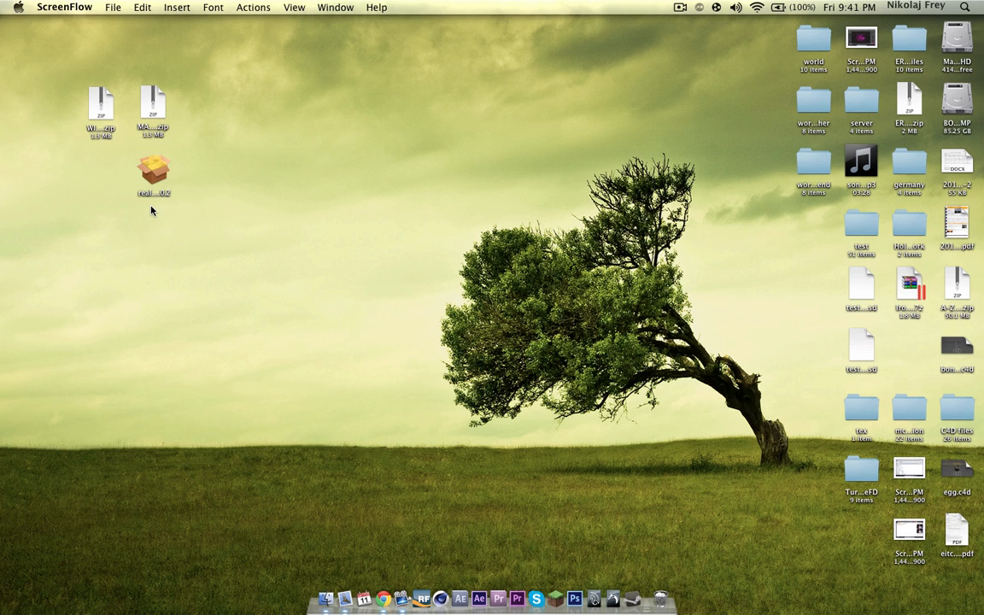
# Step: Launch the RealFlow Cinema4D plug-in installer package and continue past its Introduction page
pyautogui.click(154, 169)
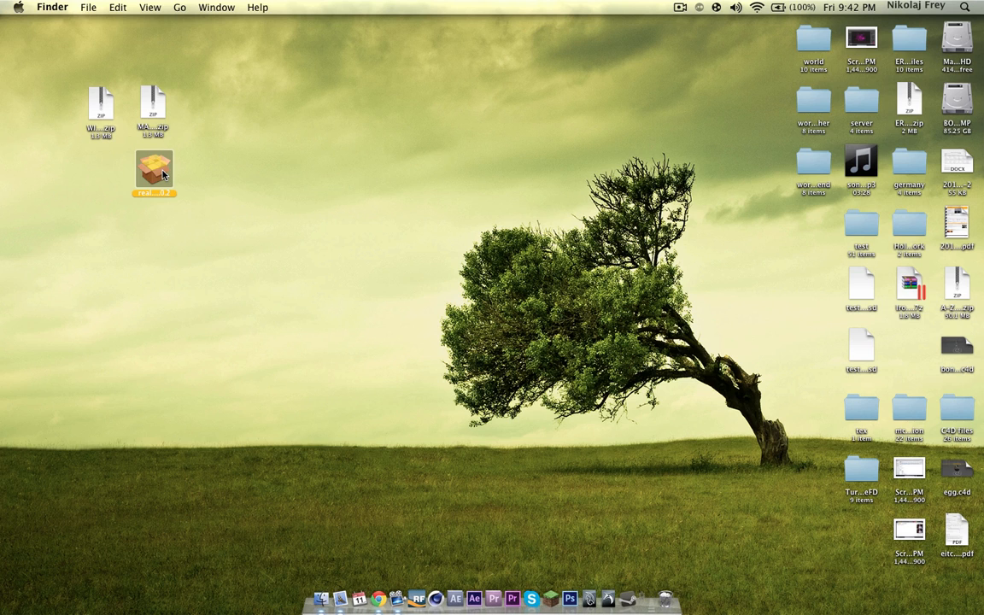
pyautogui.doubleClick(153, 170)
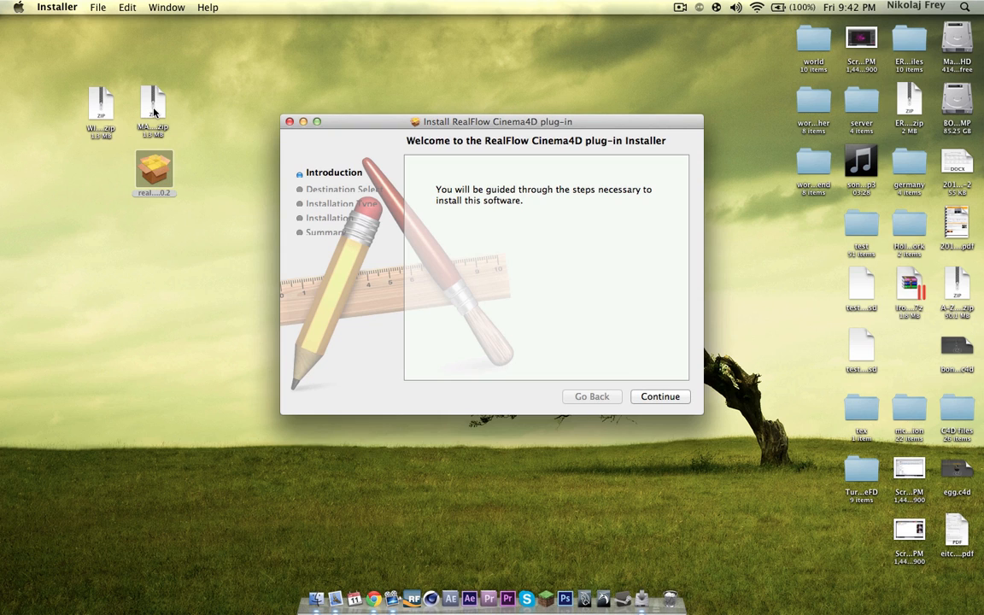
pyautogui.moveTo(101, 111)
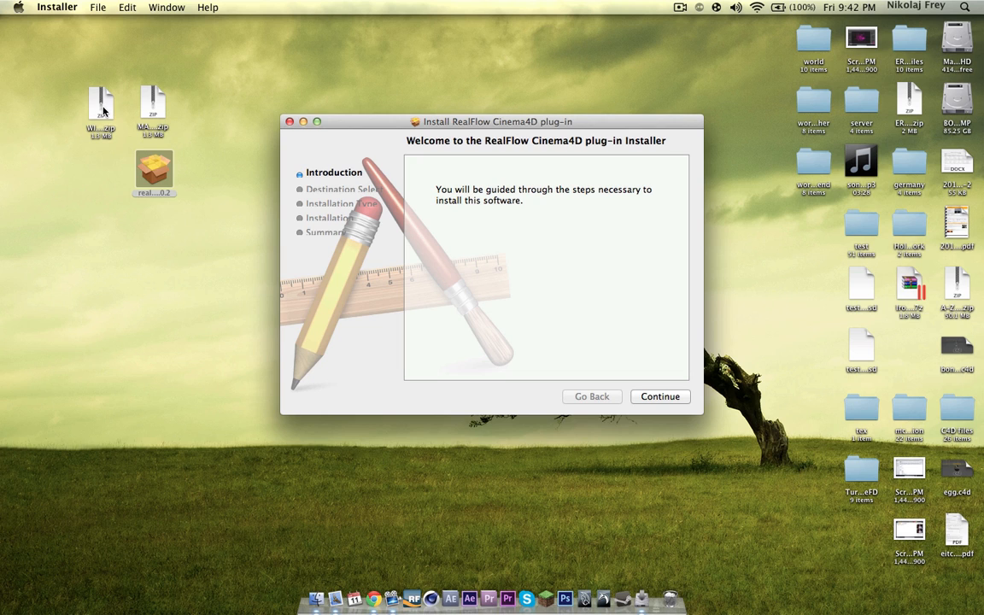
pyautogui.click(101, 106)
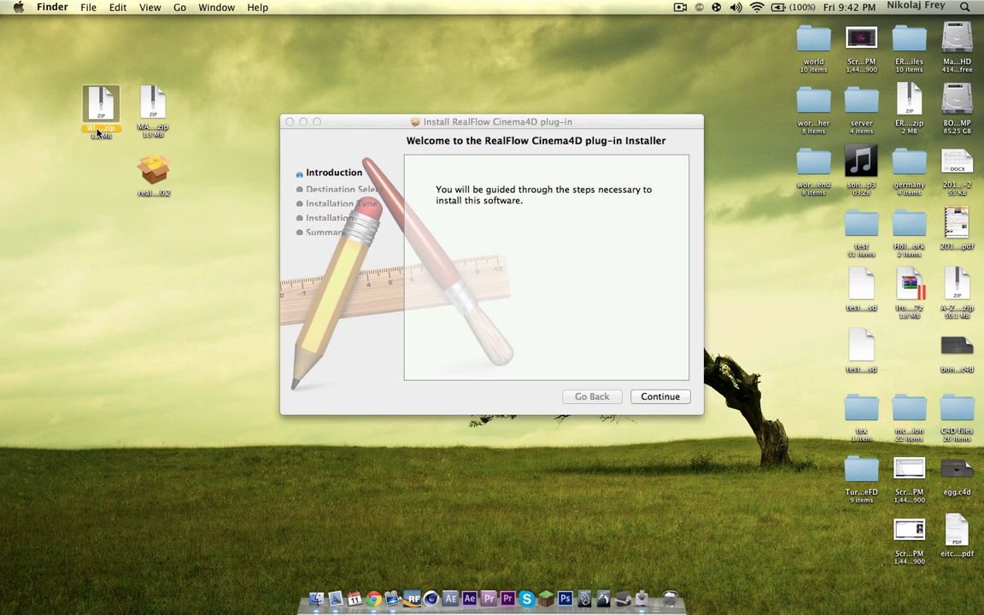
pyautogui.click(154, 111)
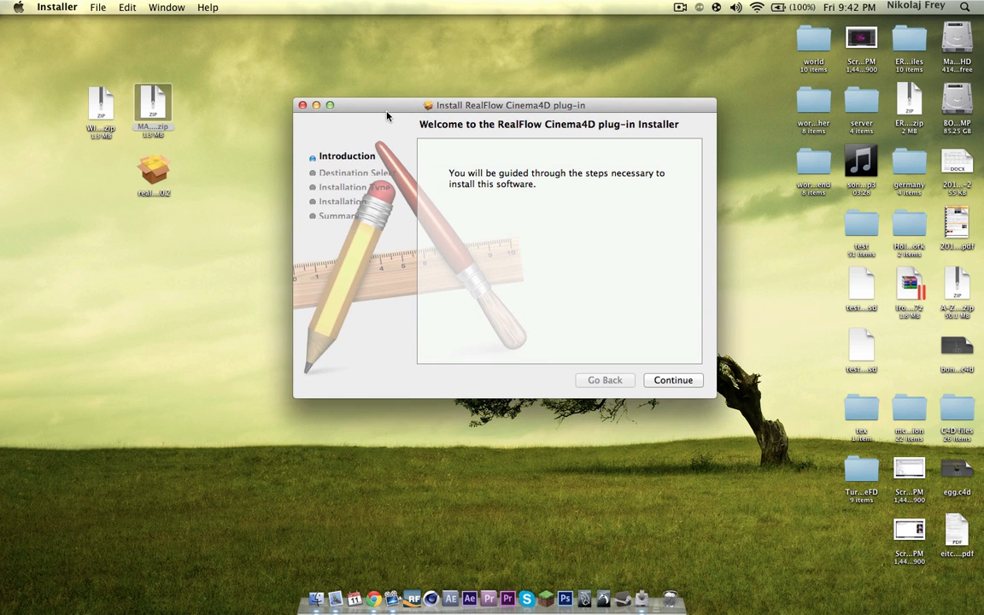
pyautogui.moveTo(673, 384)
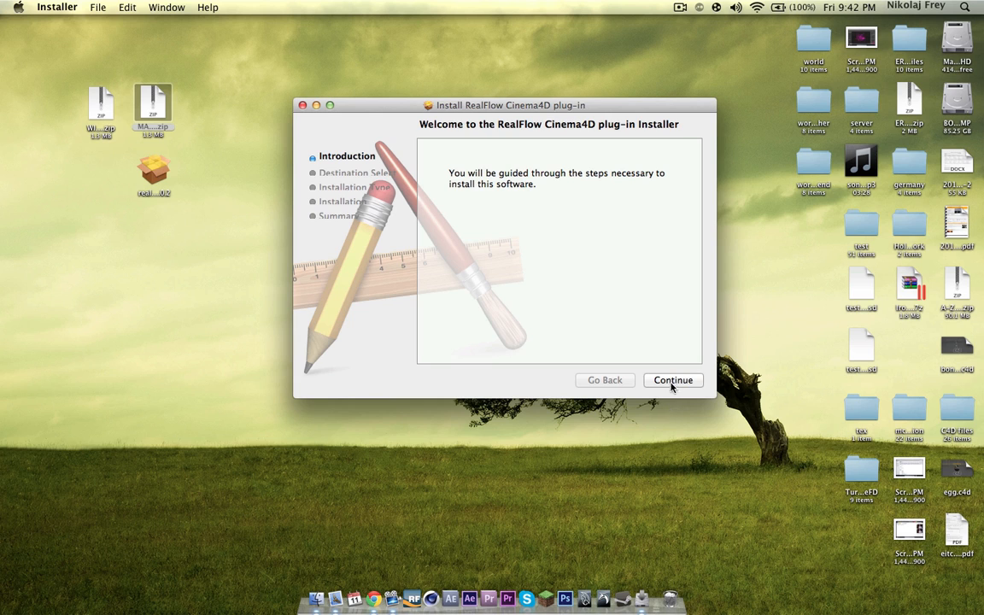
pyautogui.click(673, 379)
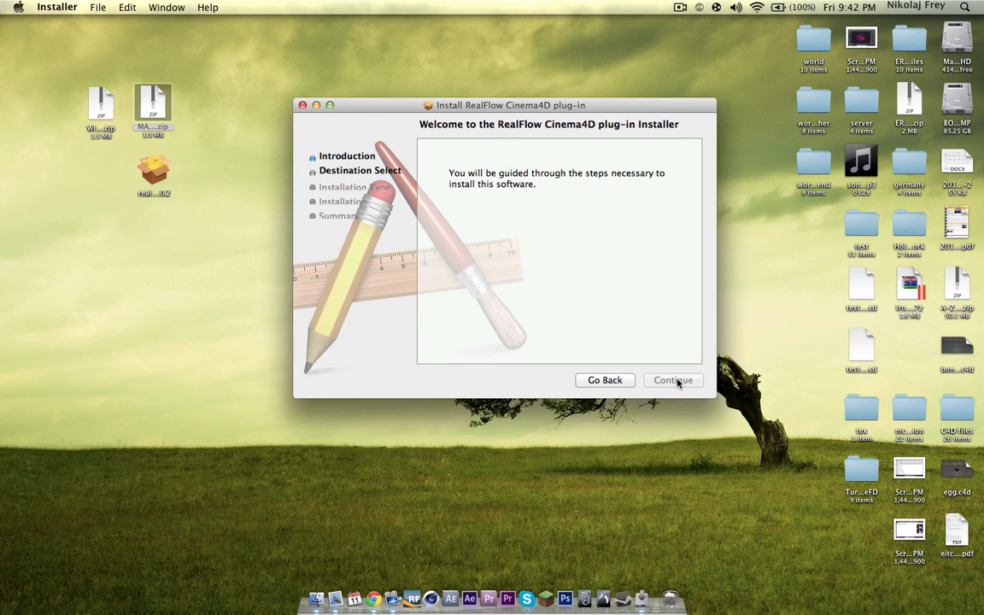
# Step: Advance to the Installation Type step and bring up the R12 package's install location choices
pyautogui.click(673, 379)
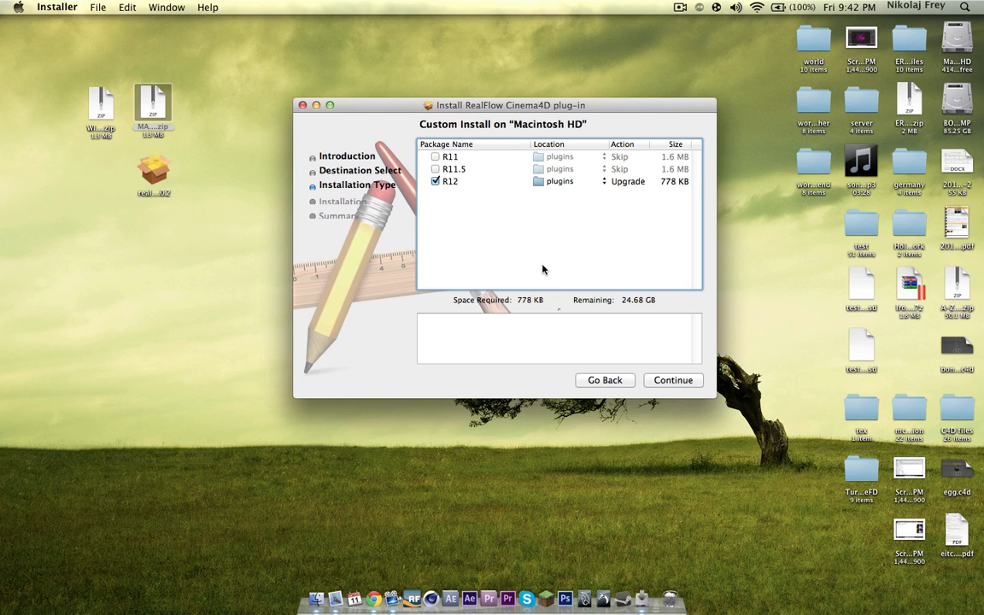
pyautogui.moveTo(549, 265)
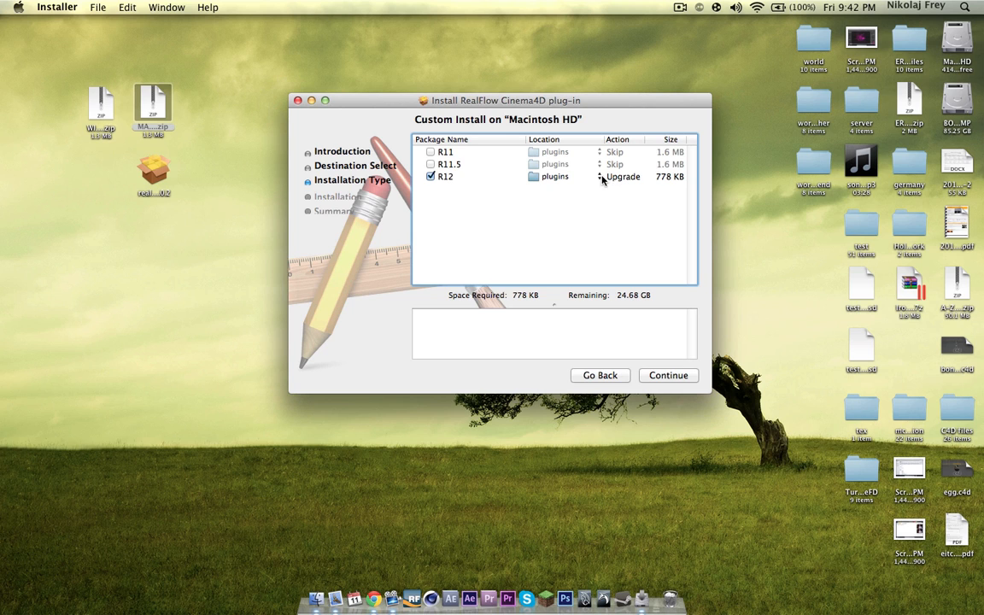
pyautogui.click(563, 176)
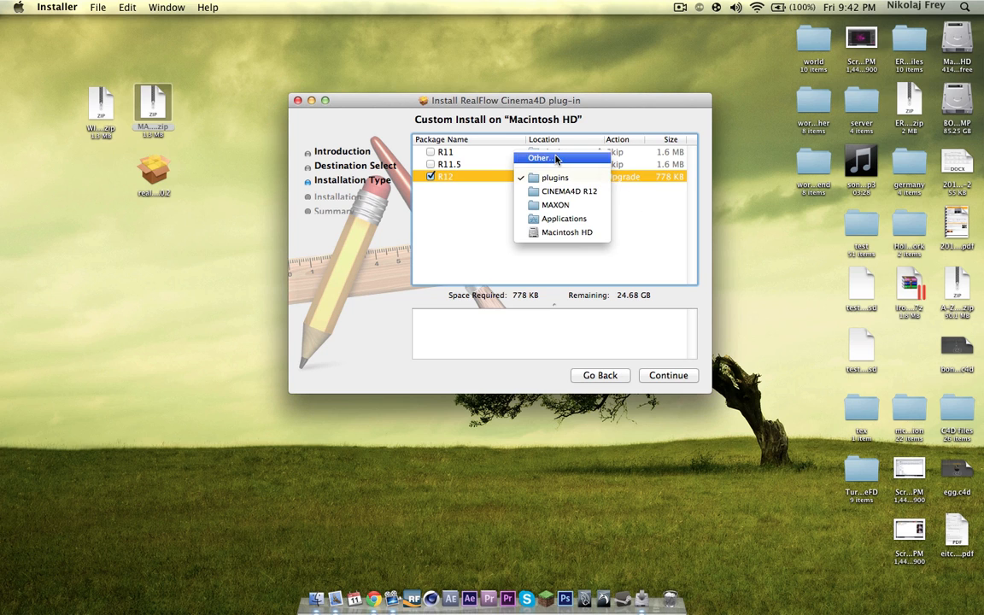
# Step: Choose Applications > MAXON > CINEMA 4D > plugins as the R12 package's install folder
pyautogui.click(539, 157)
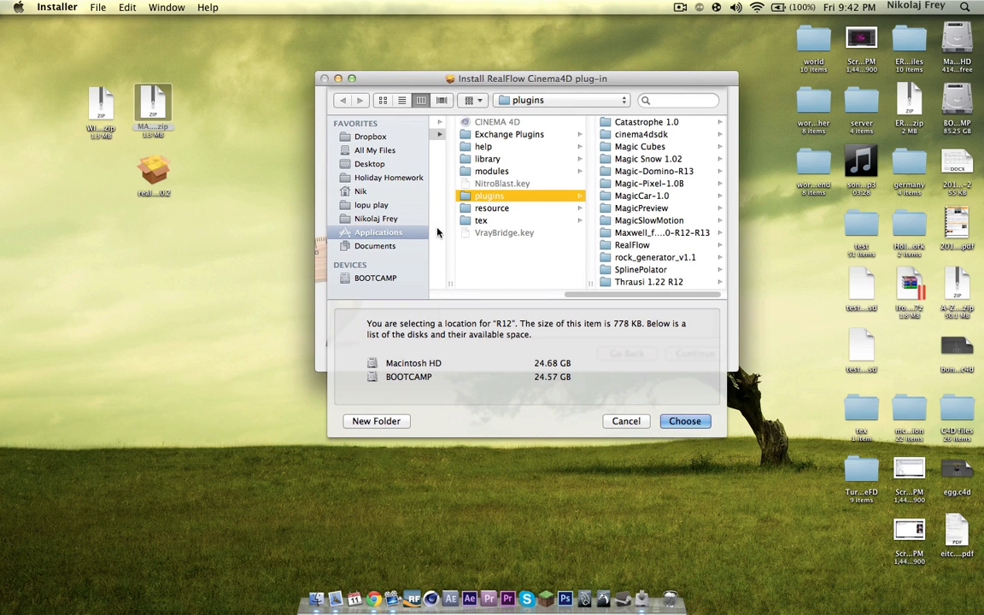
pyautogui.click(465, 281)
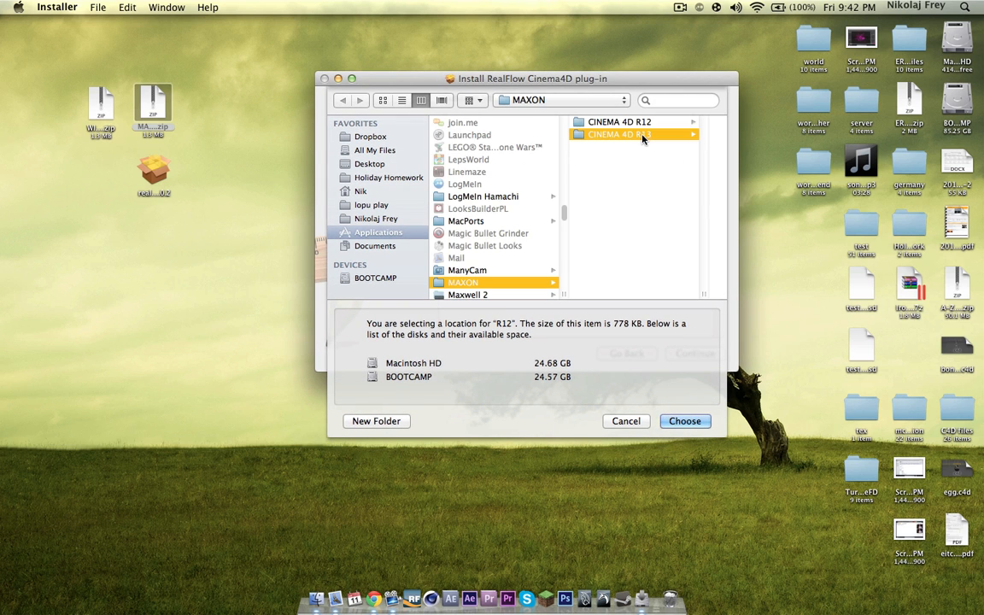
pyautogui.click(618, 133)
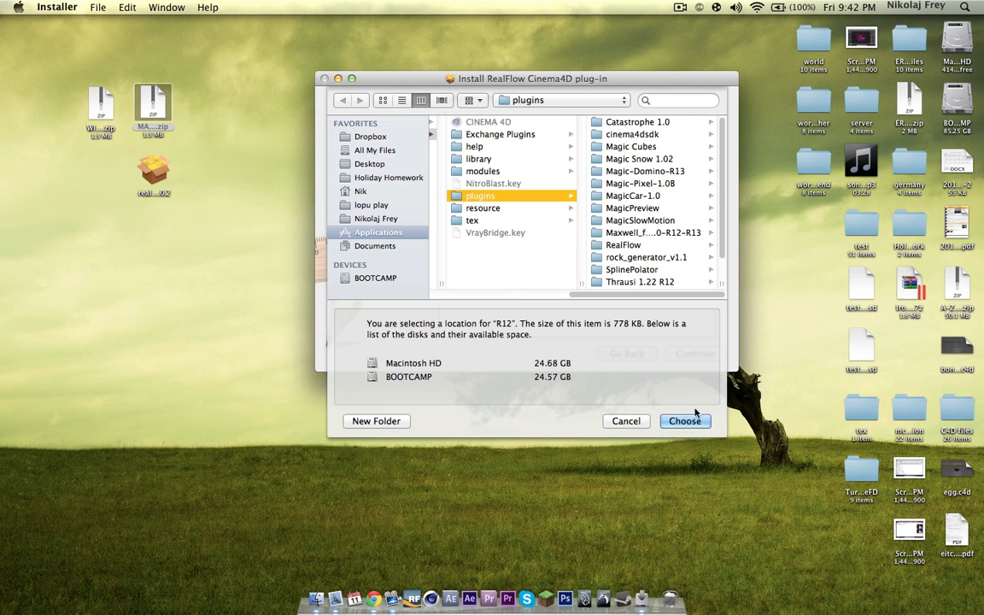
pyautogui.click(683, 420)
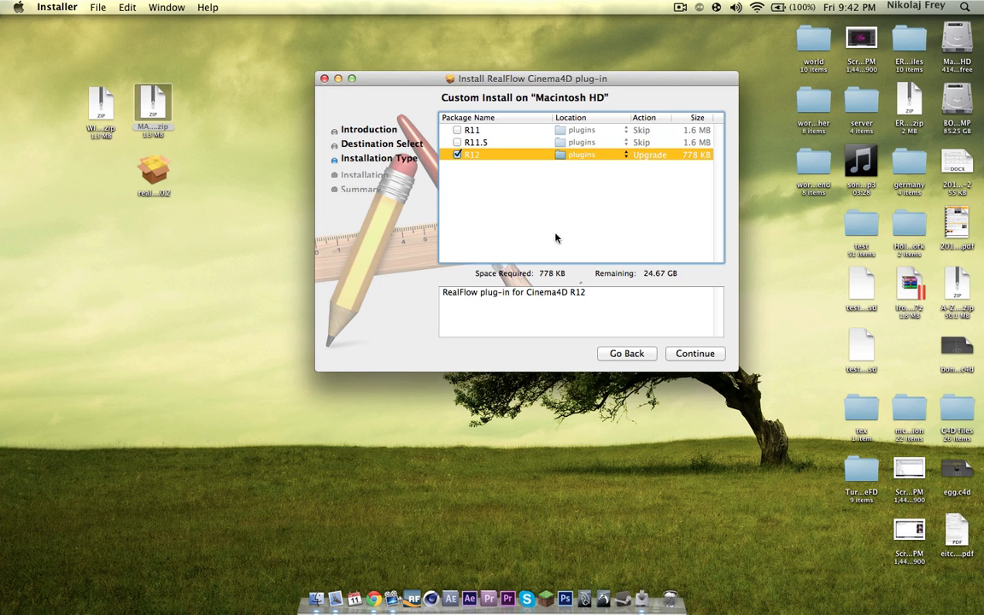
pyautogui.moveTo(502, 179)
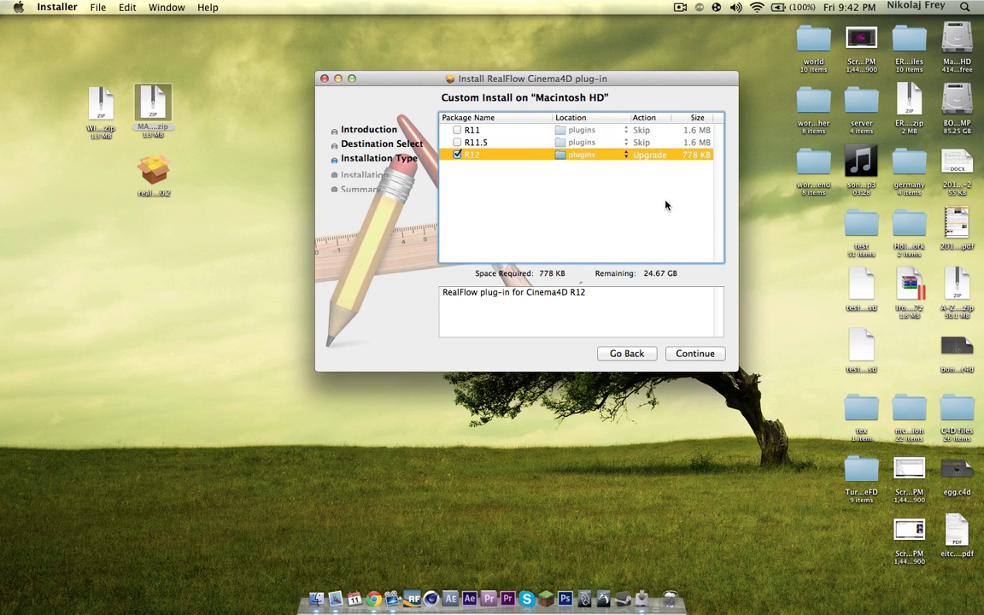
pyautogui.moveTo(694, 358)
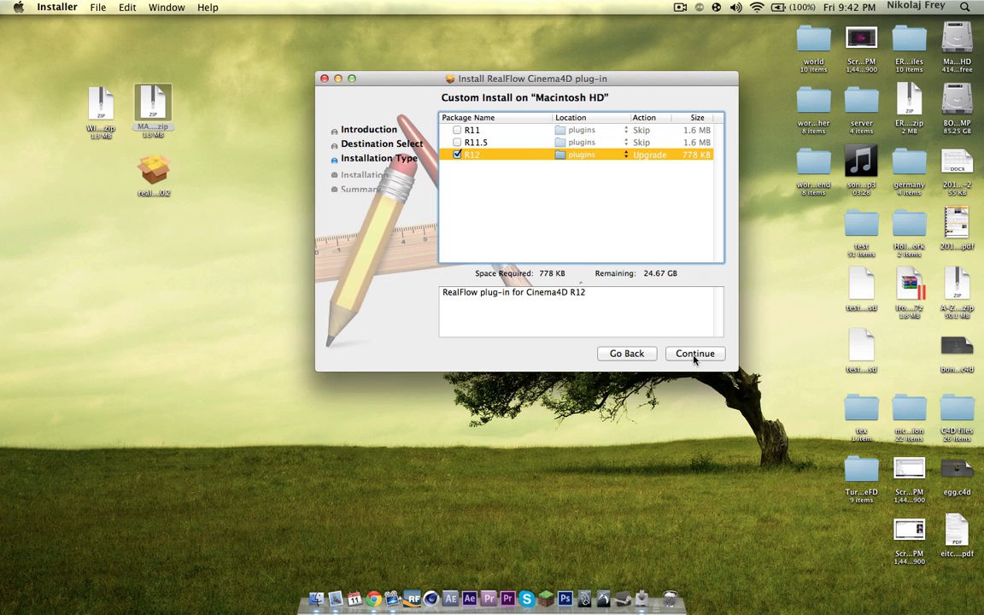
# Step: Continue from Custom Install to the confirmation step showing 778 KB on Macintosh HD
pyautogui.click(694, 352)
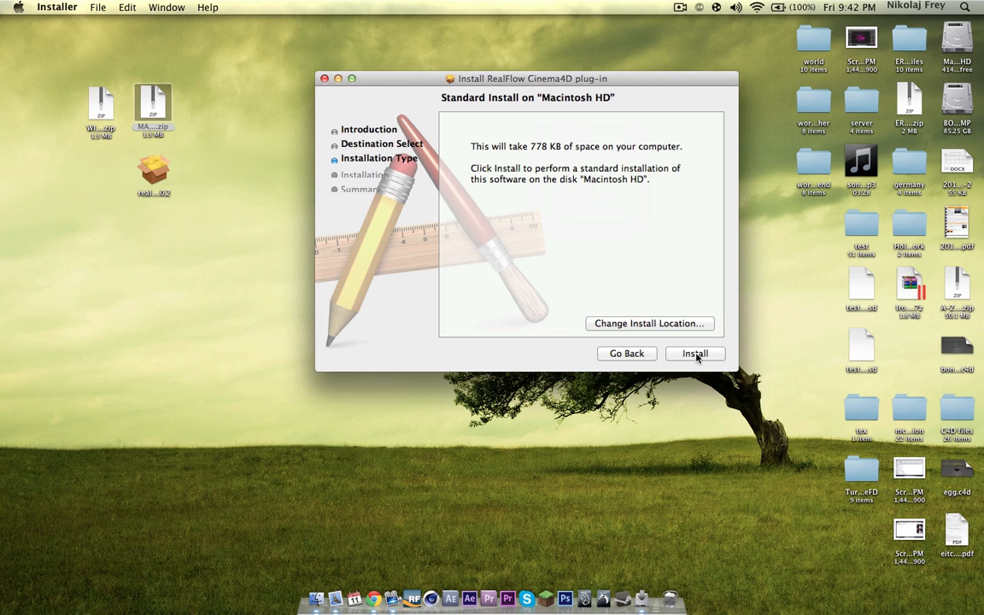
# Step: Install the plug-in, authorise with the administrator password, and close the installer after success
pyautogui.click(693, 352)
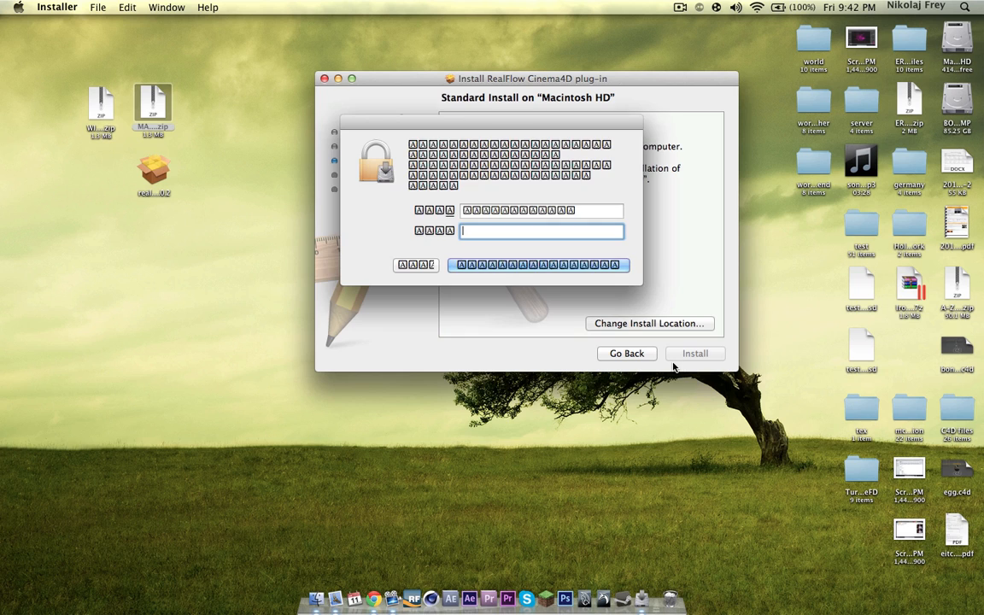
pyautogui.write('••')
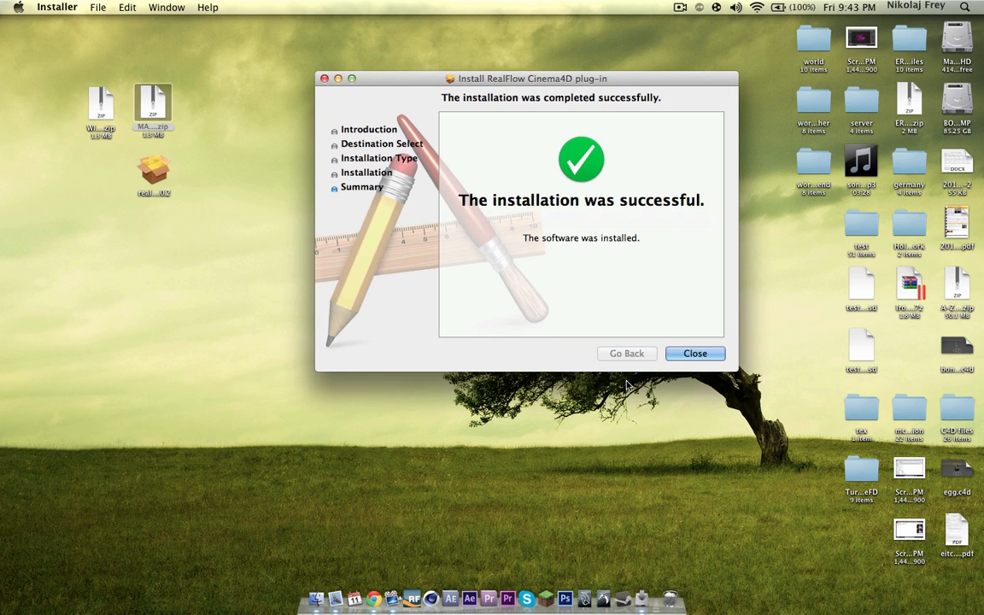
pyautogui.click(693, 352)
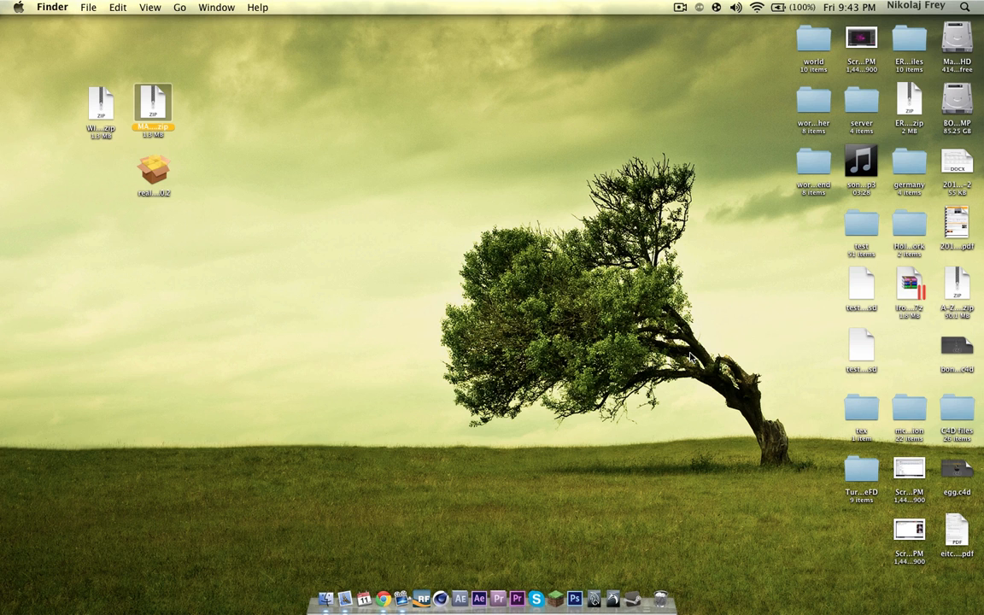
pyautogui.moveTo(413, 590)
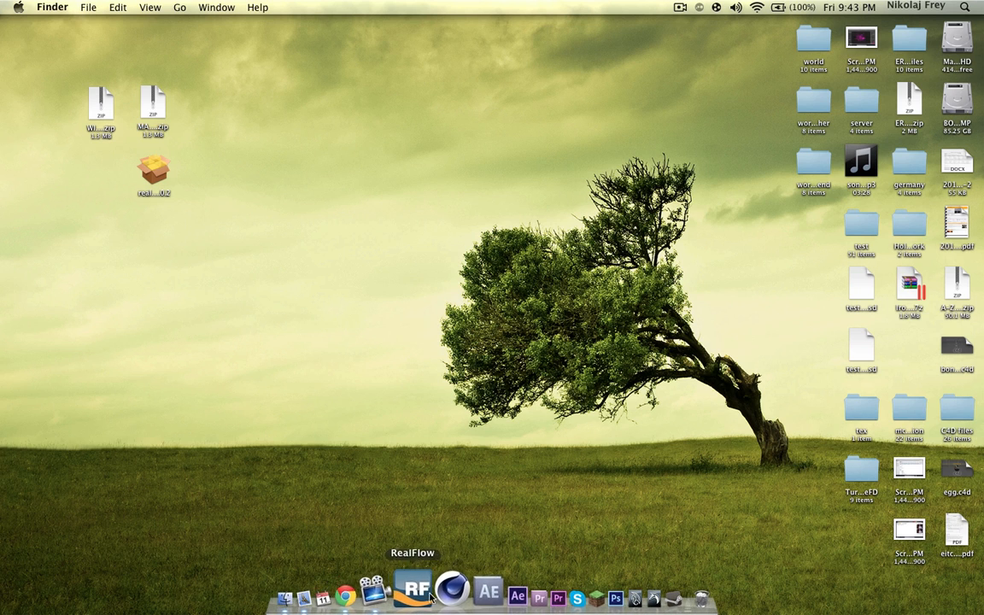
# Step: Launch Cinema 4D R13 from the Dock and decline the crash report, leaving an untitled scene
pyautogui.click(451, 589)
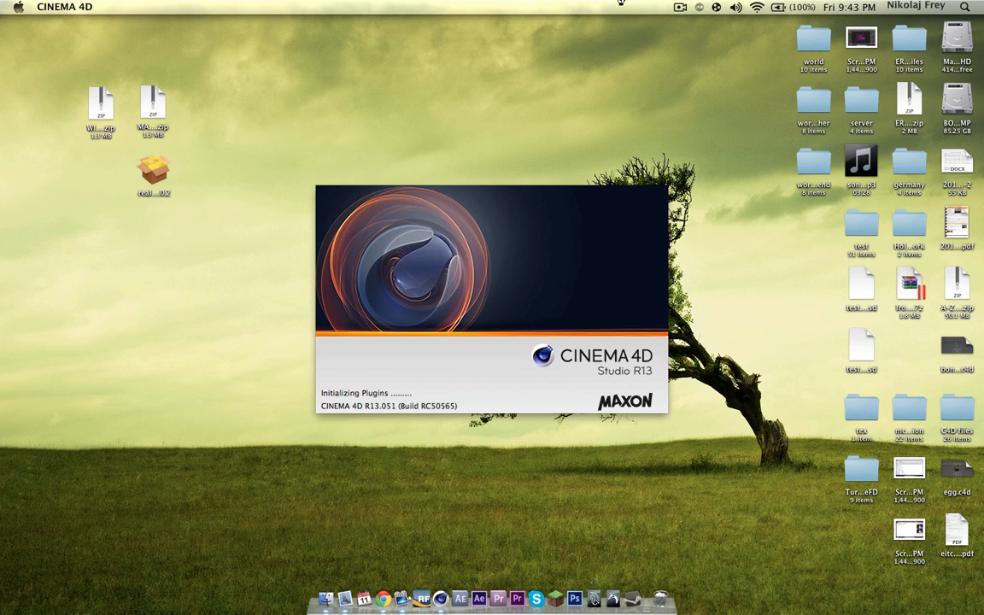
pyautogui.click(680, 7)
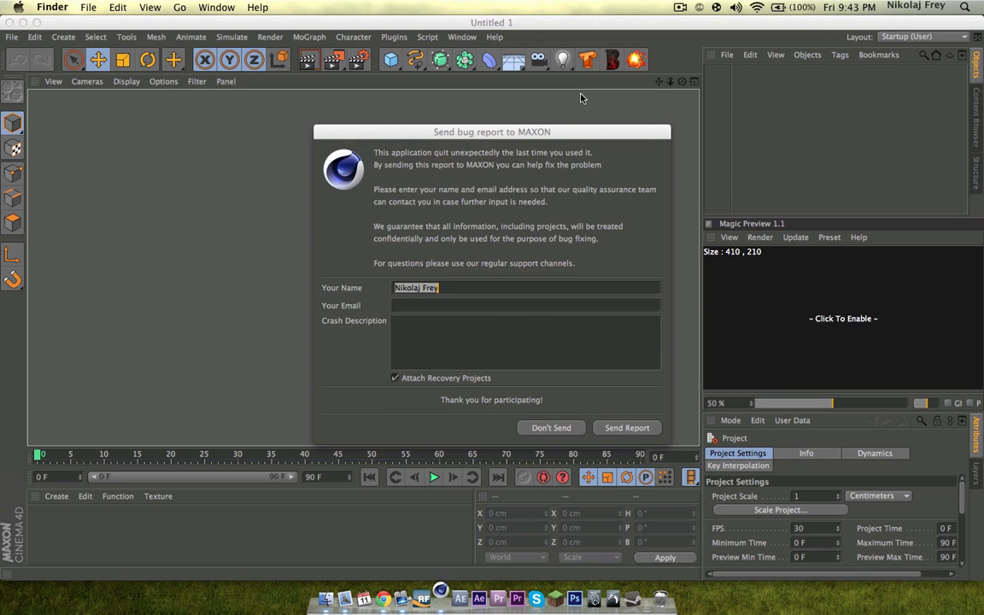
pyautogui.click(550, 427)
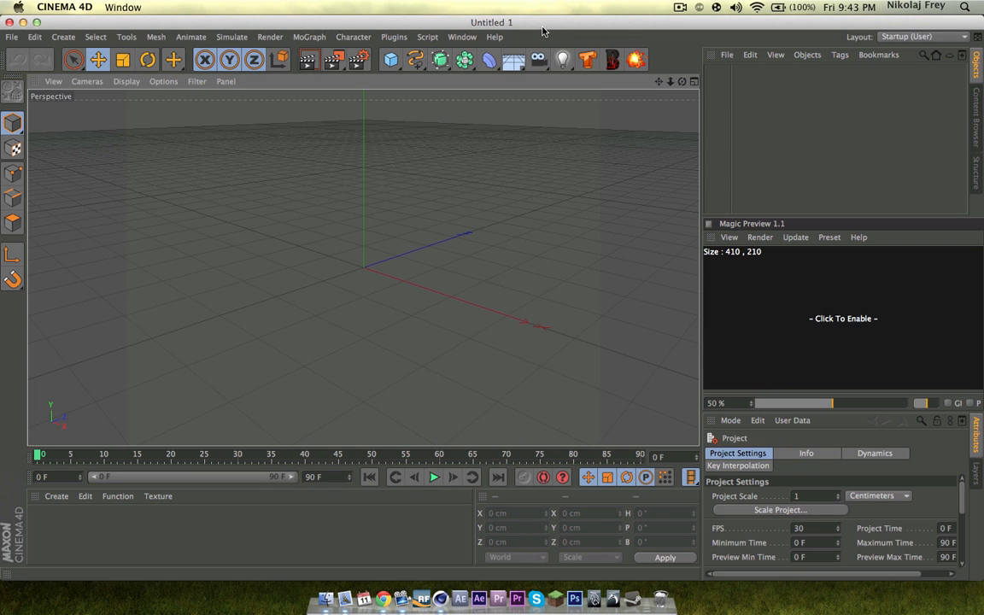
# Step: Open the Plugins menu showing RealFlow with its mesh, particle and SD importer/exporter commands
pyautogui.click(393, 38)
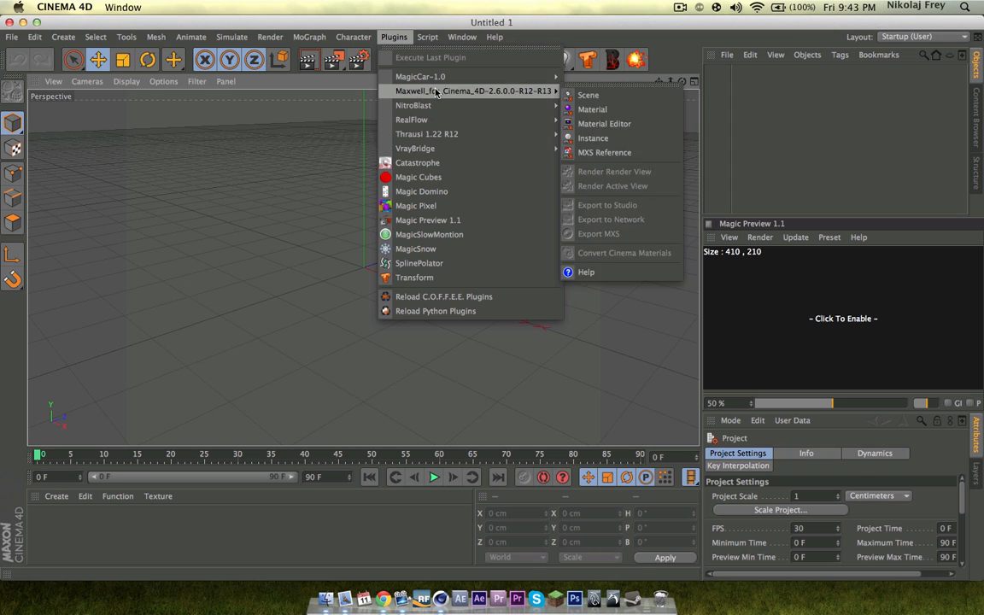
pyautogui.moveTo(412, 120)
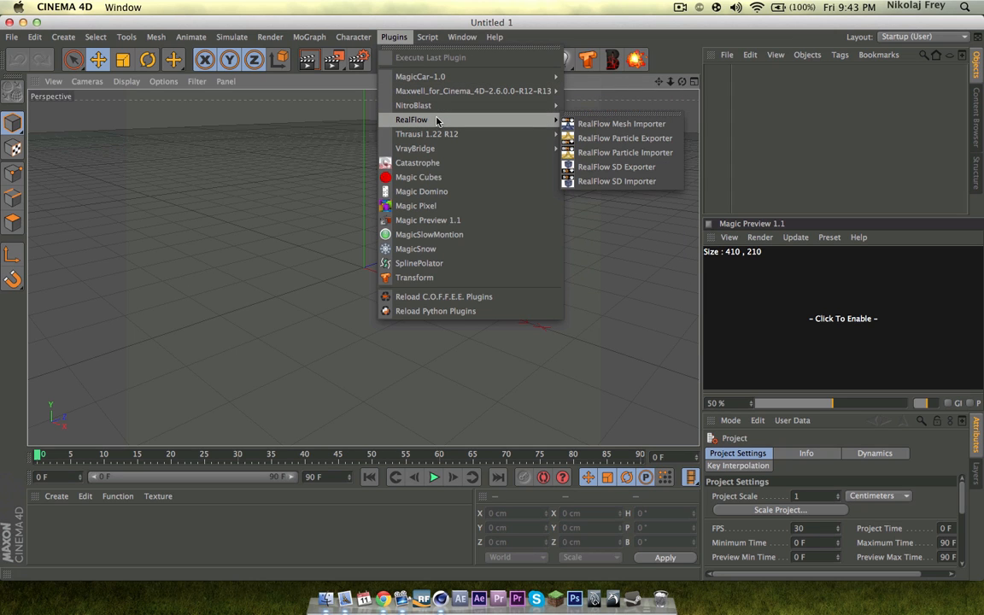
pyautogui.moveTo(622, 123)
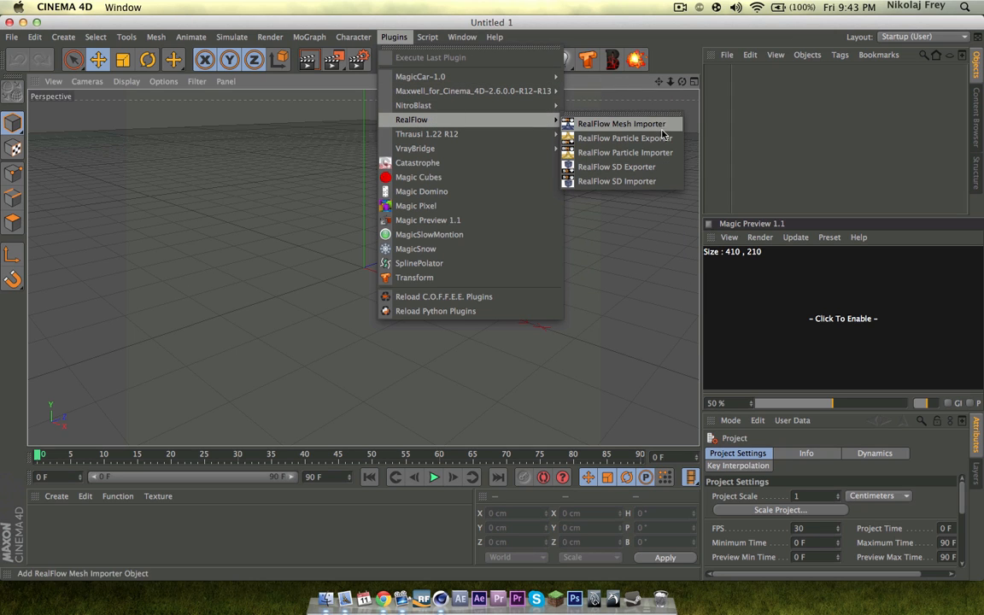
pyautogui.moveTo(625, 152)
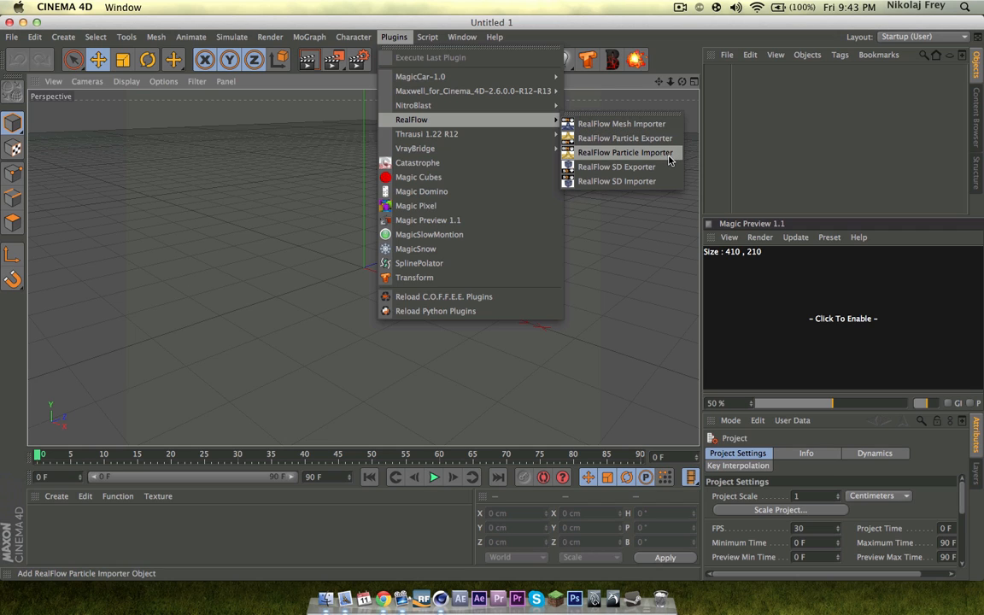
pyautogui.moveTo(615, 167)
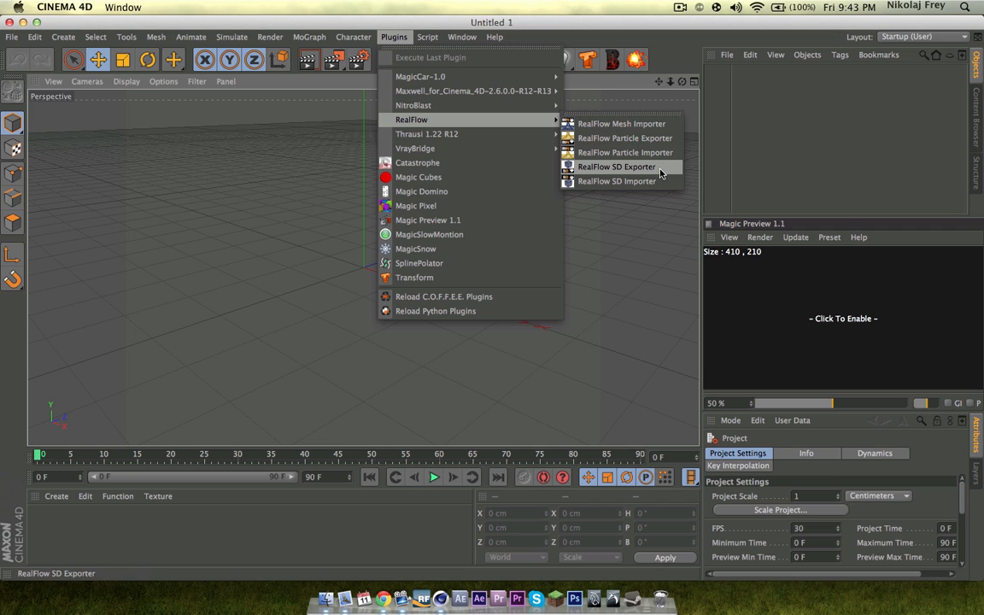
pyautogui.moveTo(615, 181)
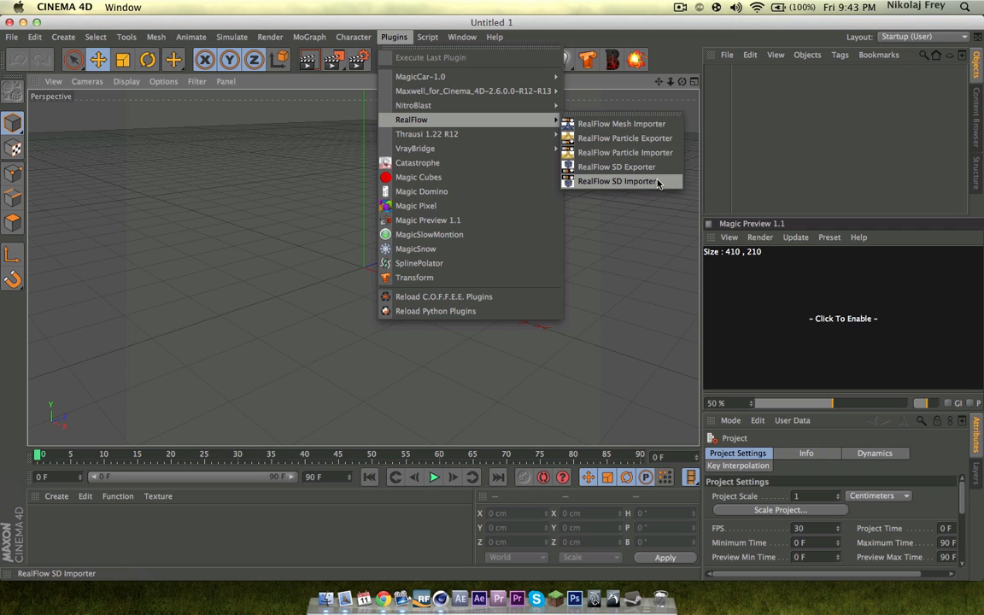